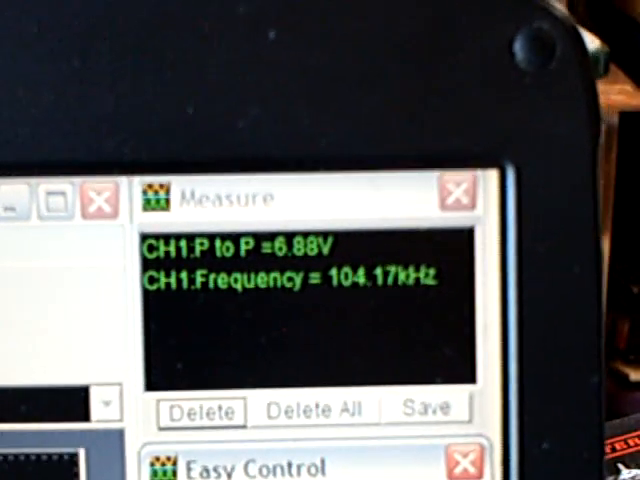
pyautogui.click(458, 192)
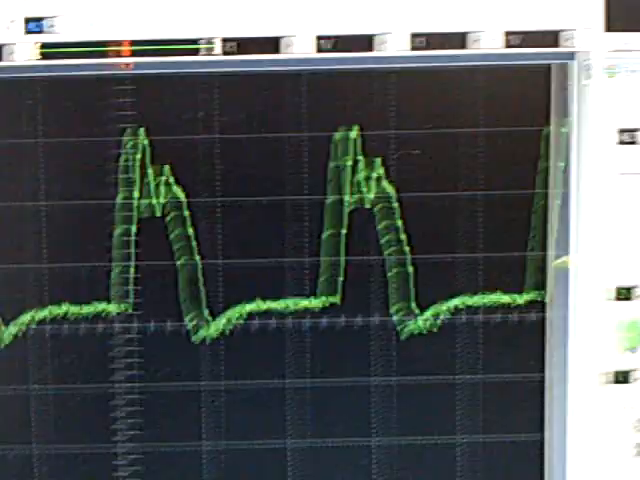